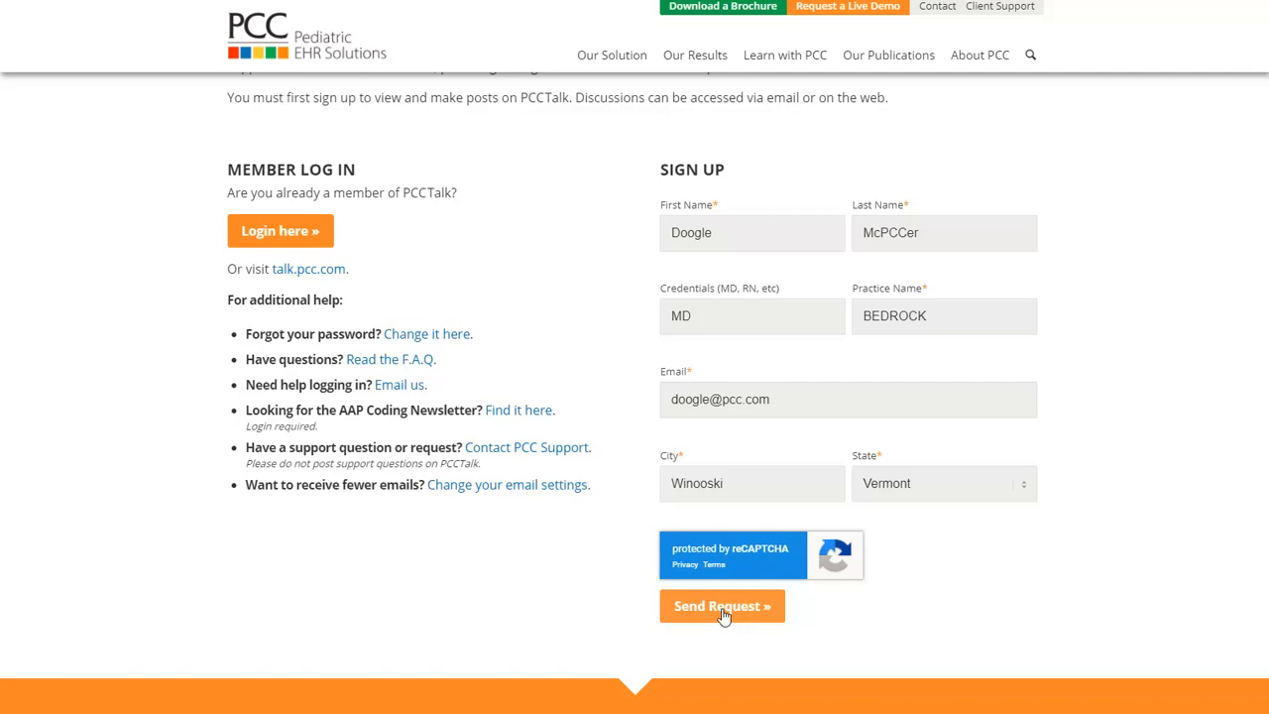
- Submit the PCCTalk sign-up request, follow the emailed invitation link and accept it as doogle
{"action": "left_click", "coordinate": [721, 606]}
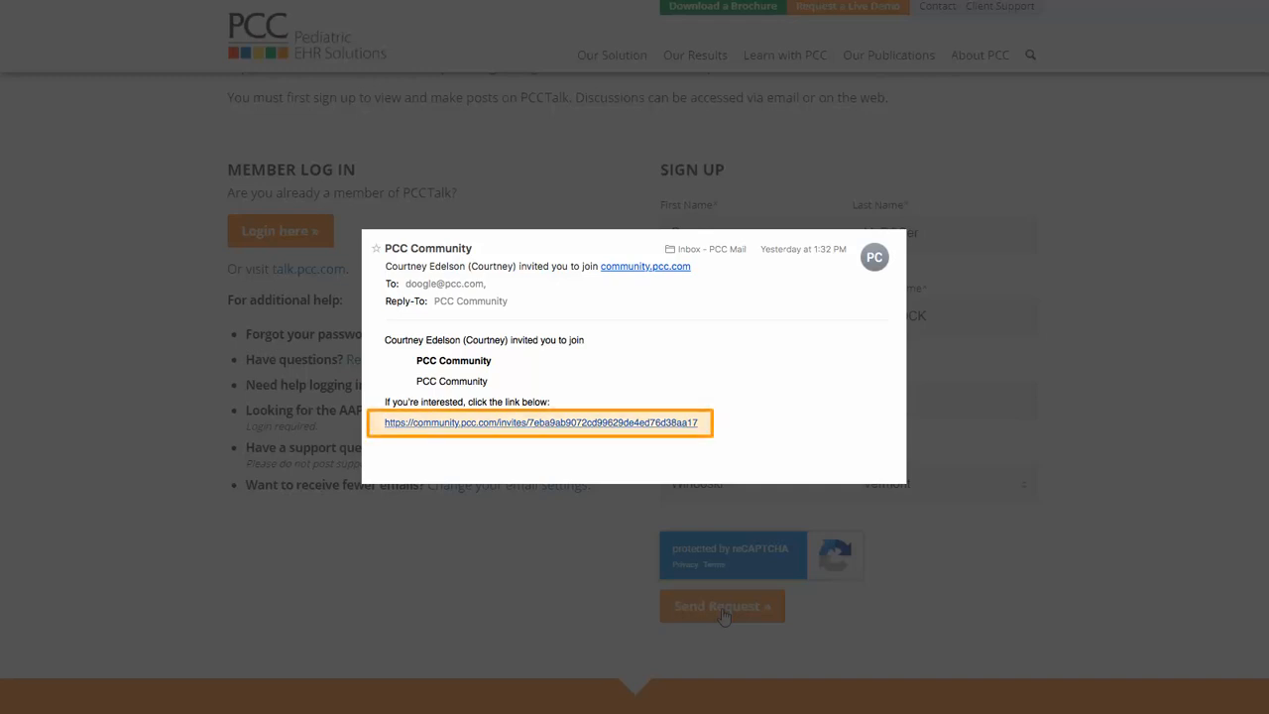
{"action": "left_click", "coordinate": [544, 424]}
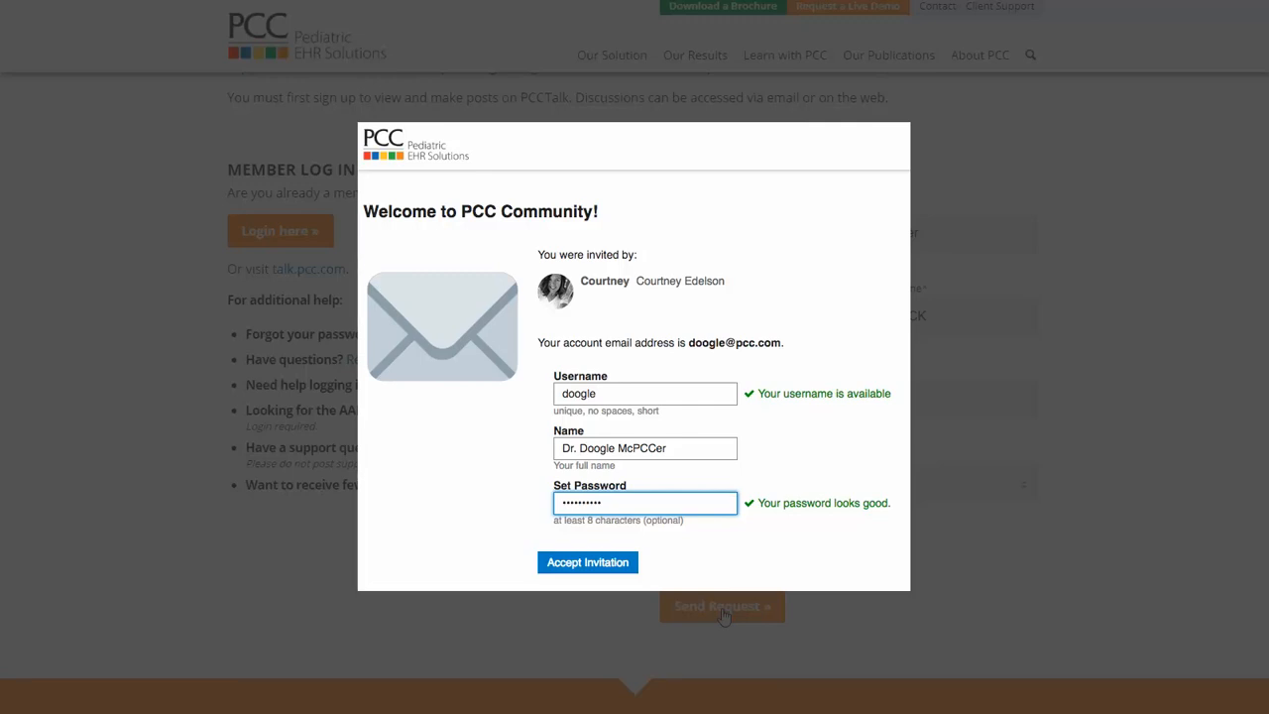
{"action": "left_click", "coordinate": [587, 563]}
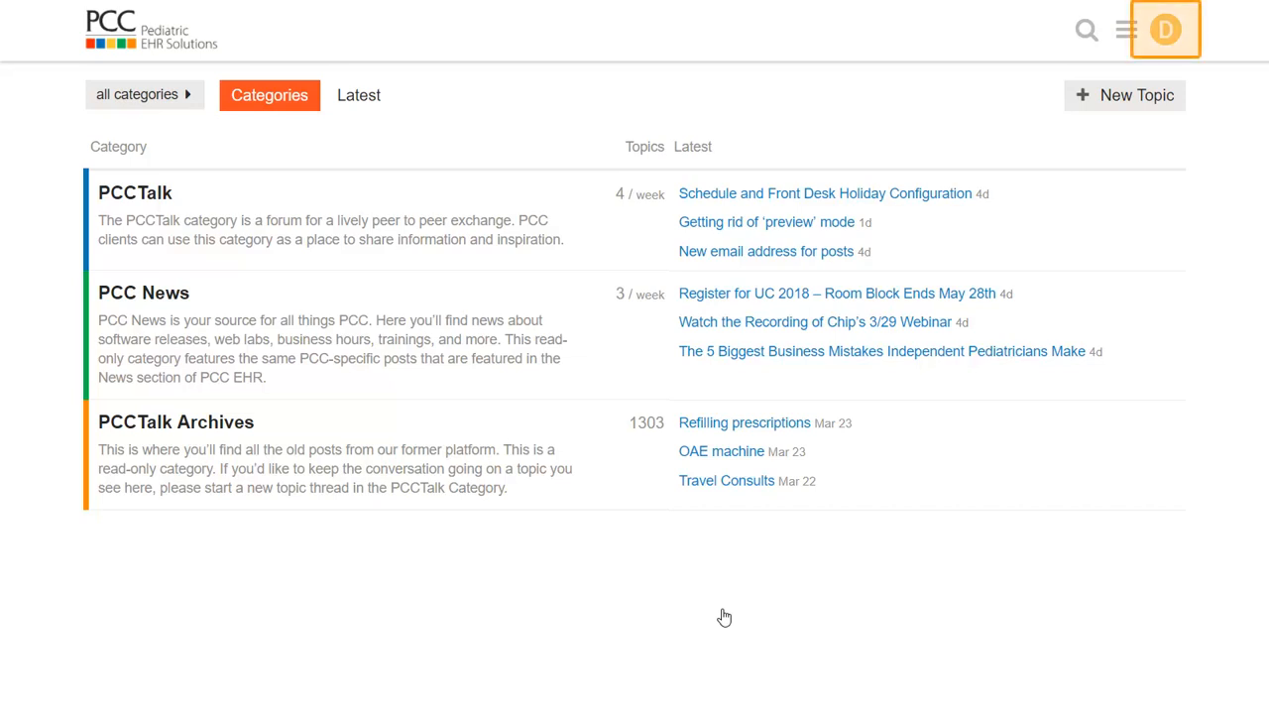
- Go from the avatar menu to doogle's Preferences and show the Emails settings
{"action": "left_click", "coordinate": [1169, 32]}
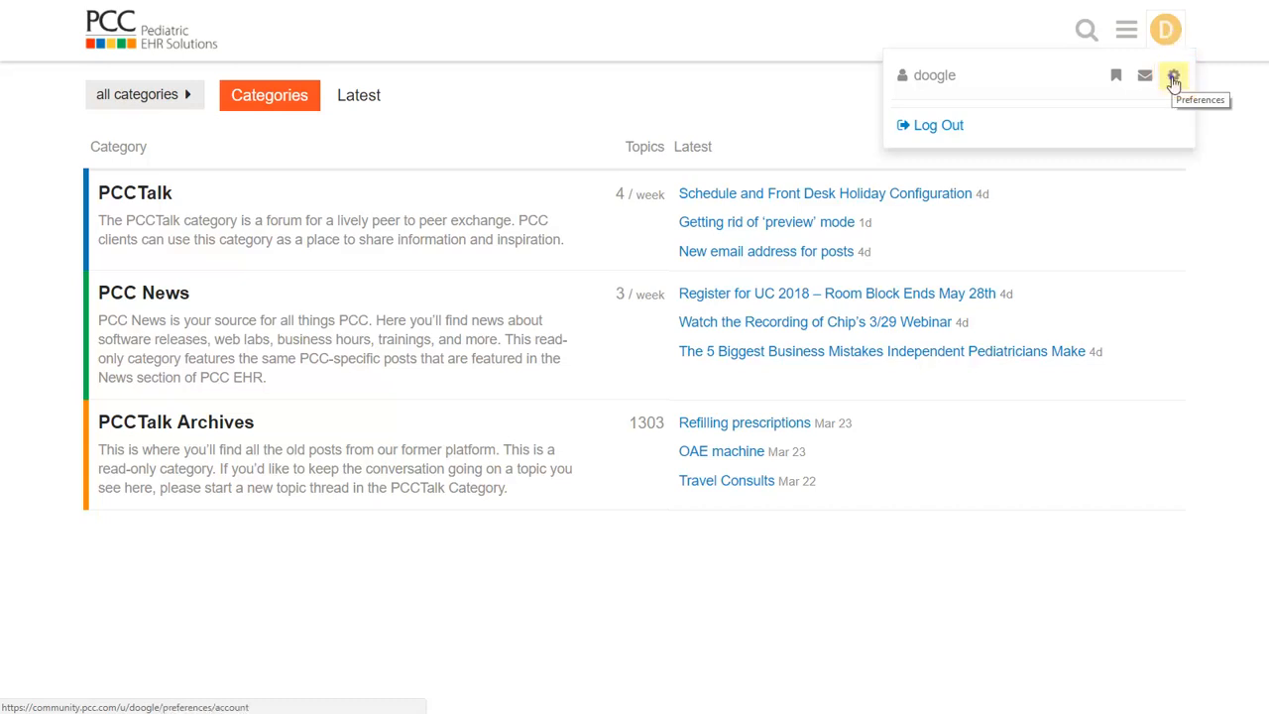
{"action": "left_click", "coordinate": [1174, 75]}
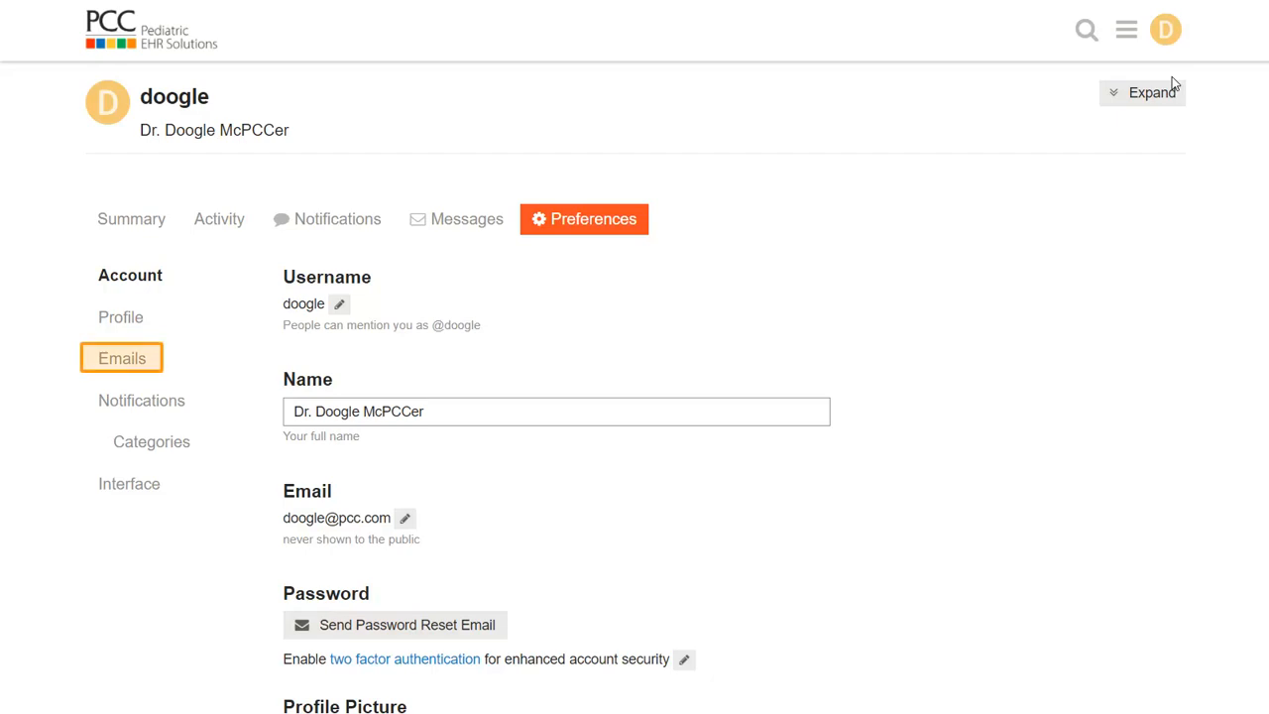
{"action": "left_click", "coordinate": [121, 356]}
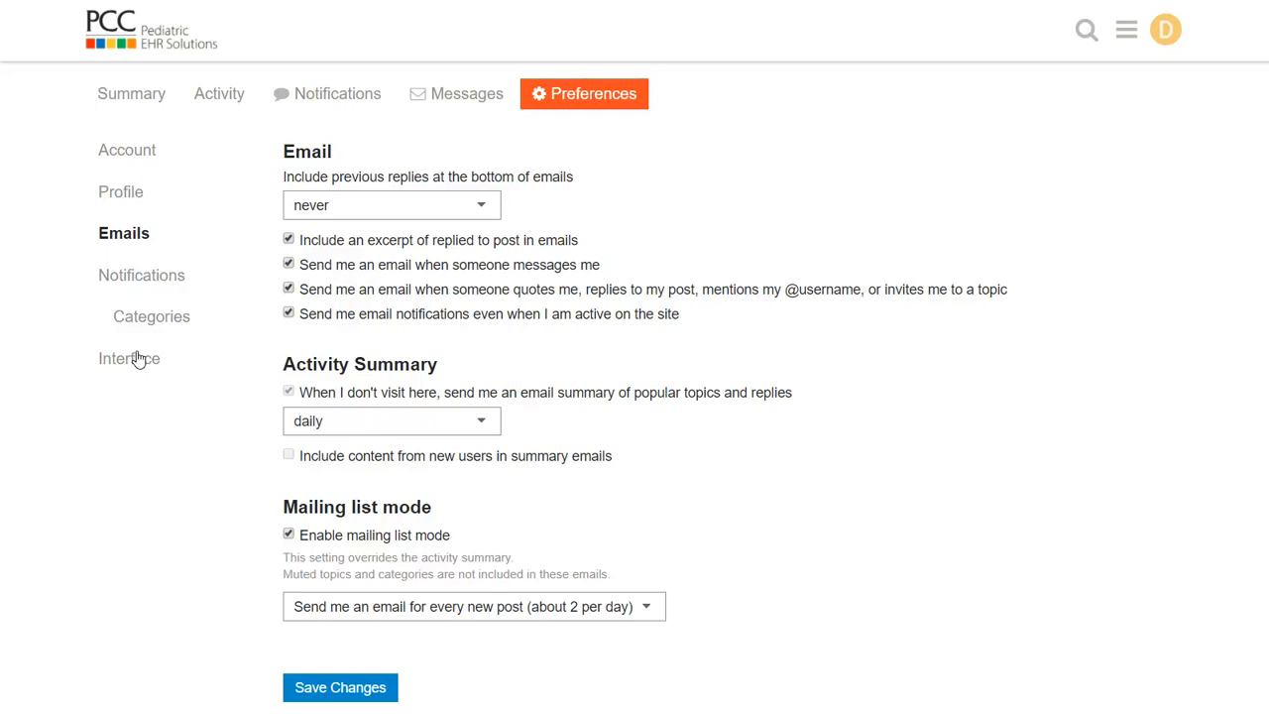
{"action": "mouse_move", "coordinate": [238, 387]}
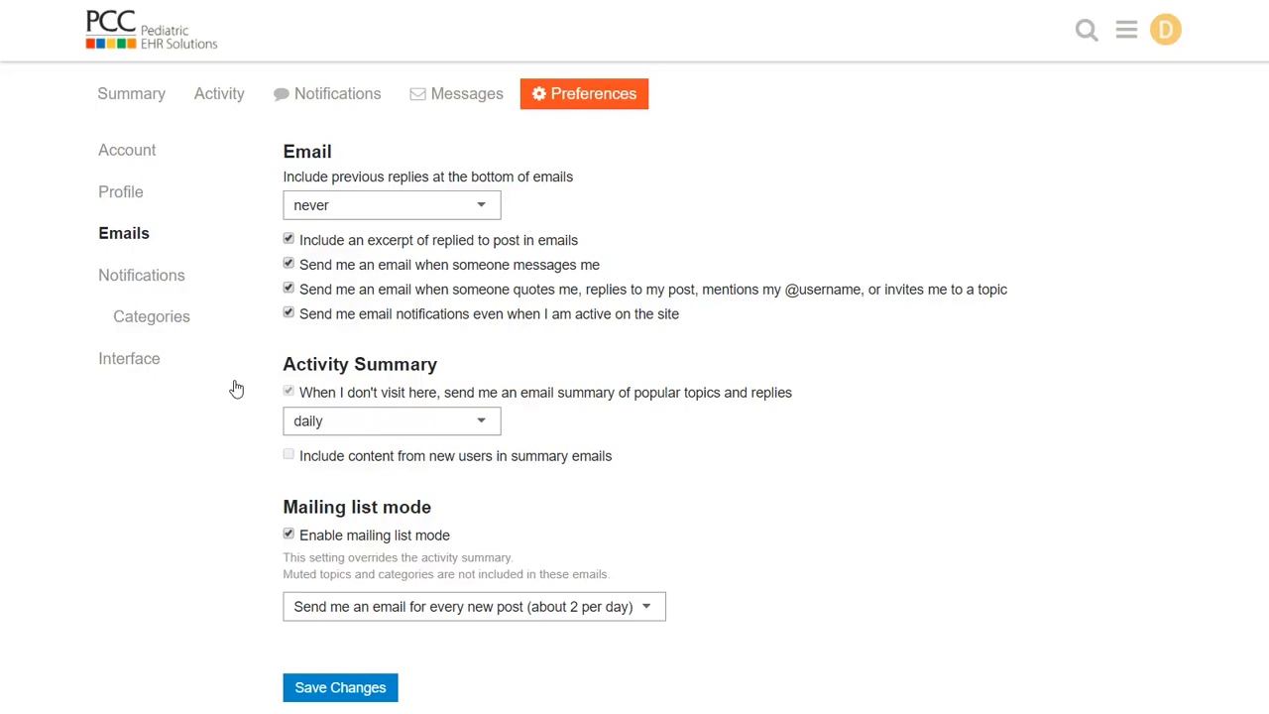
- Uncheck Enable mailing list mode and save the email preferences
{"action": "left_click", "coordinate": [289, 535]}
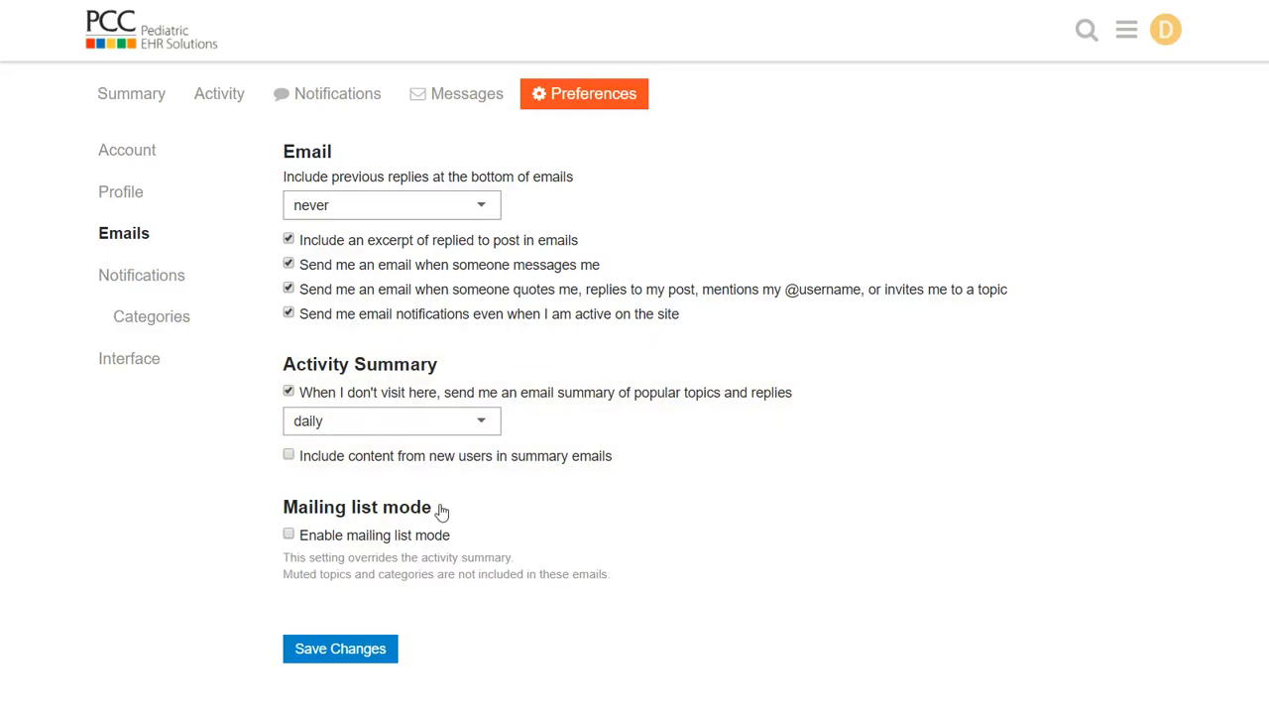
{"action": "mouse_move", "coordinate": [676, 444]}
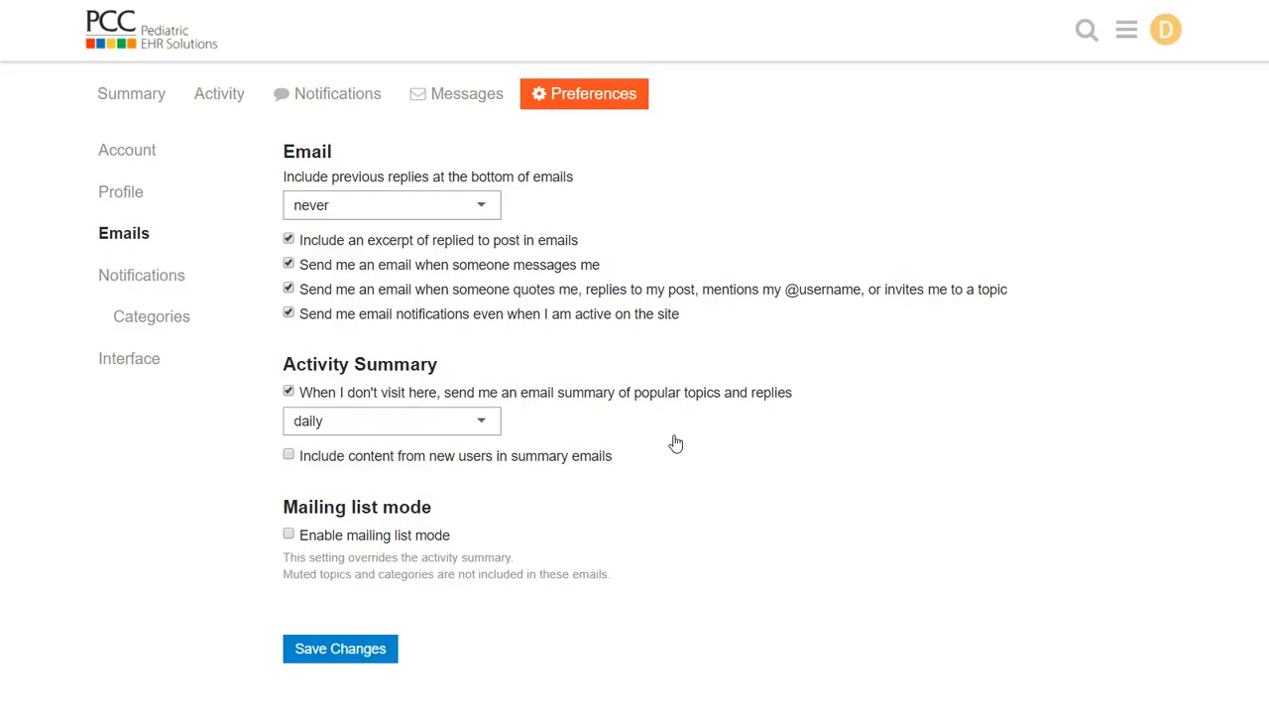
{"action": "mouse_move", "coordinate": [460, 476]}
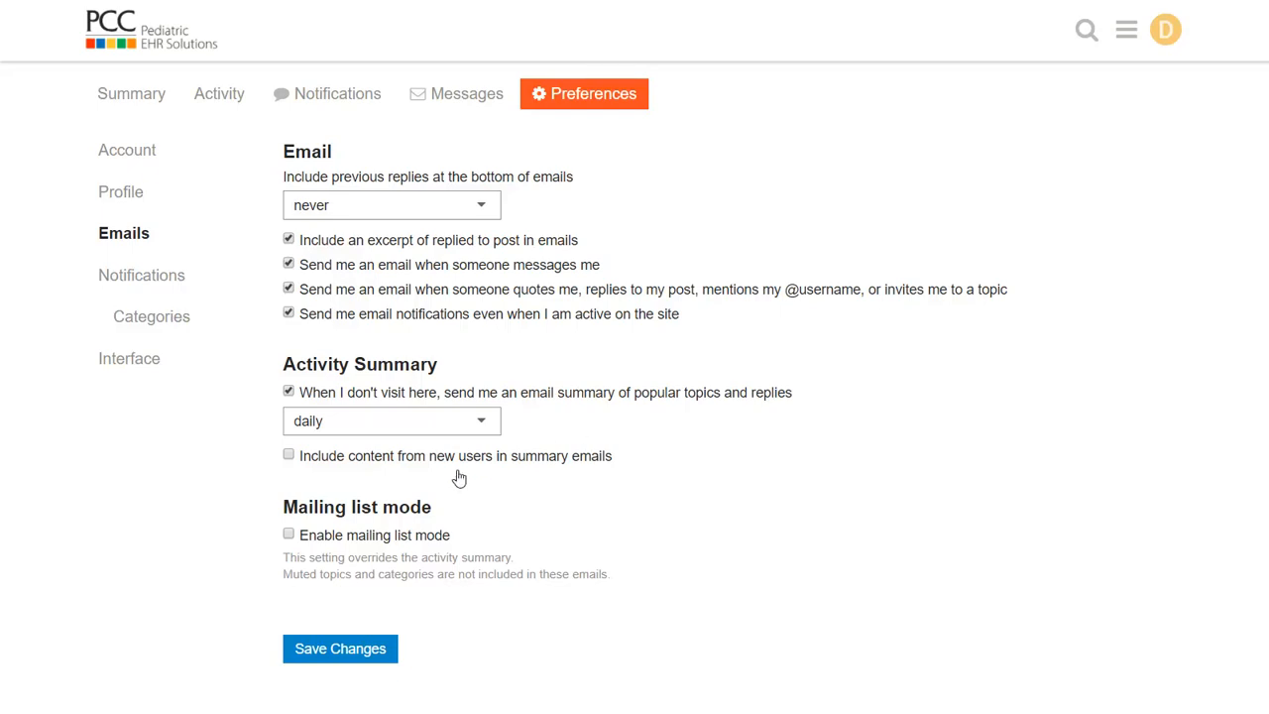
{"action": "left_click", "coordinate": [341, 649]}
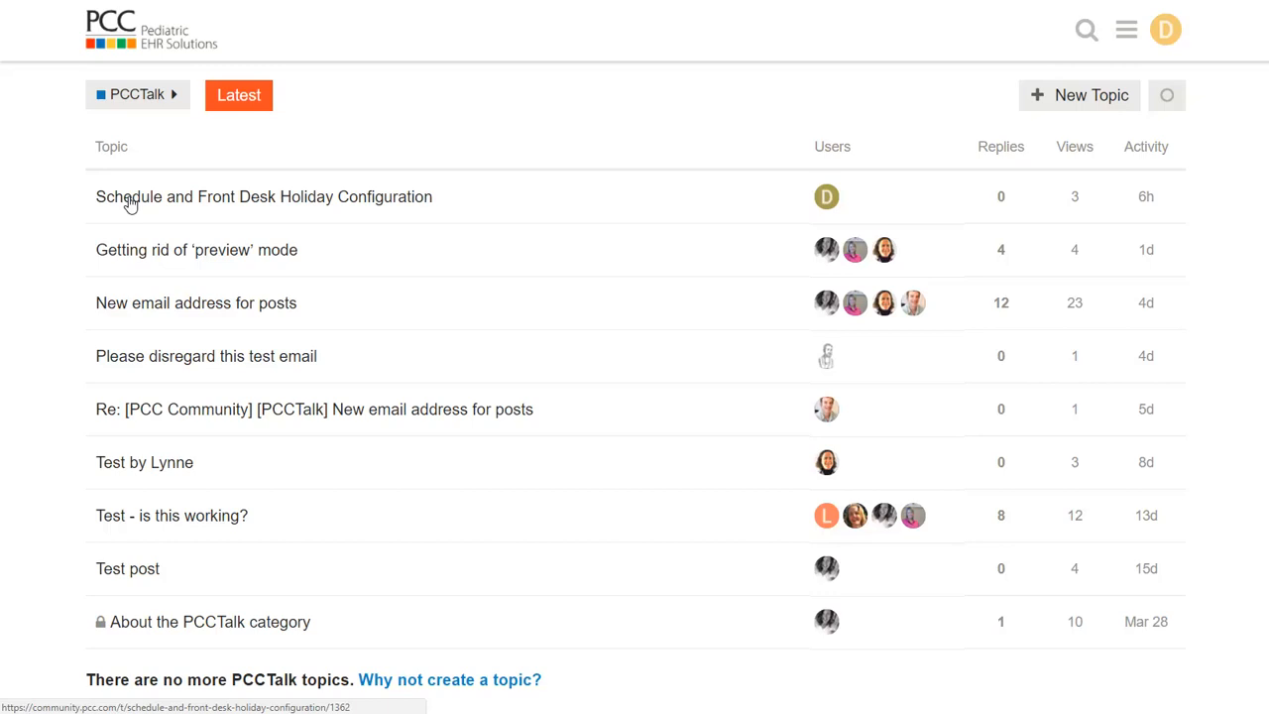
- Post a reply in Schedule and Front Desk Holiday Configuration about trying a new holiday schedule, then return to categories
{"action": "left_click", "coordinate": [264, 196]}
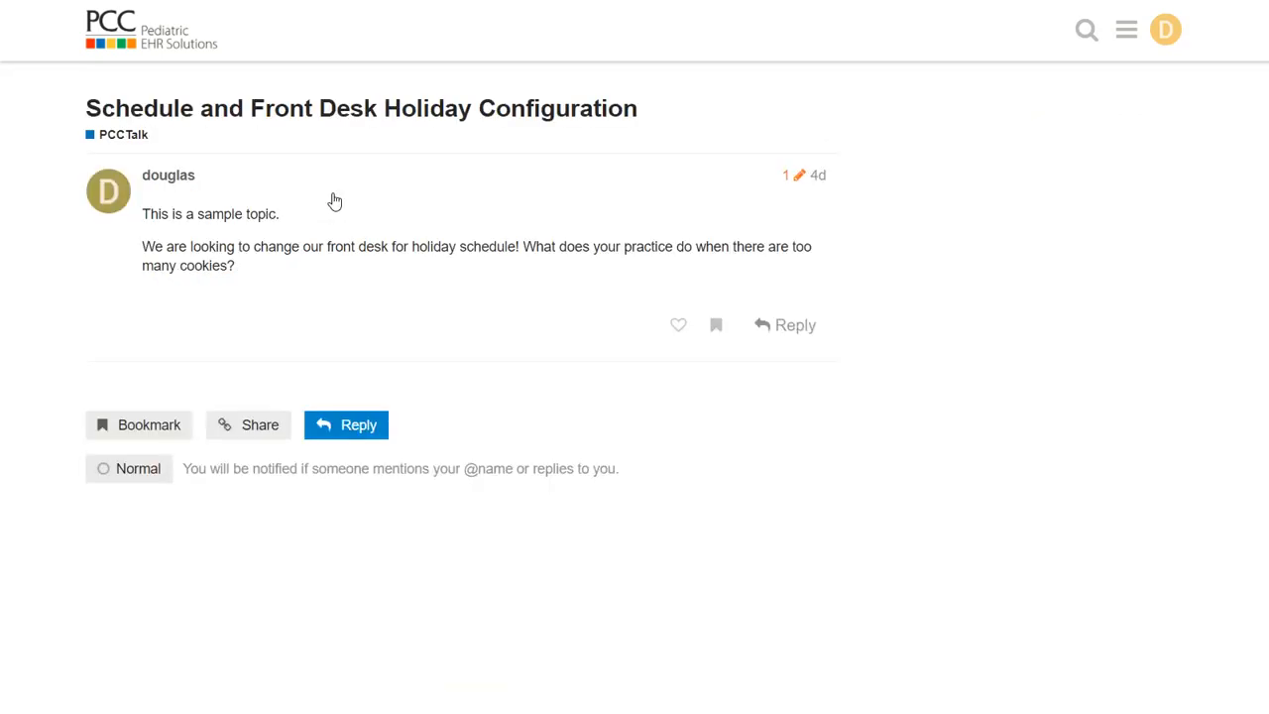
{"action": "mouse_move", "coordinate": [361, 424]}
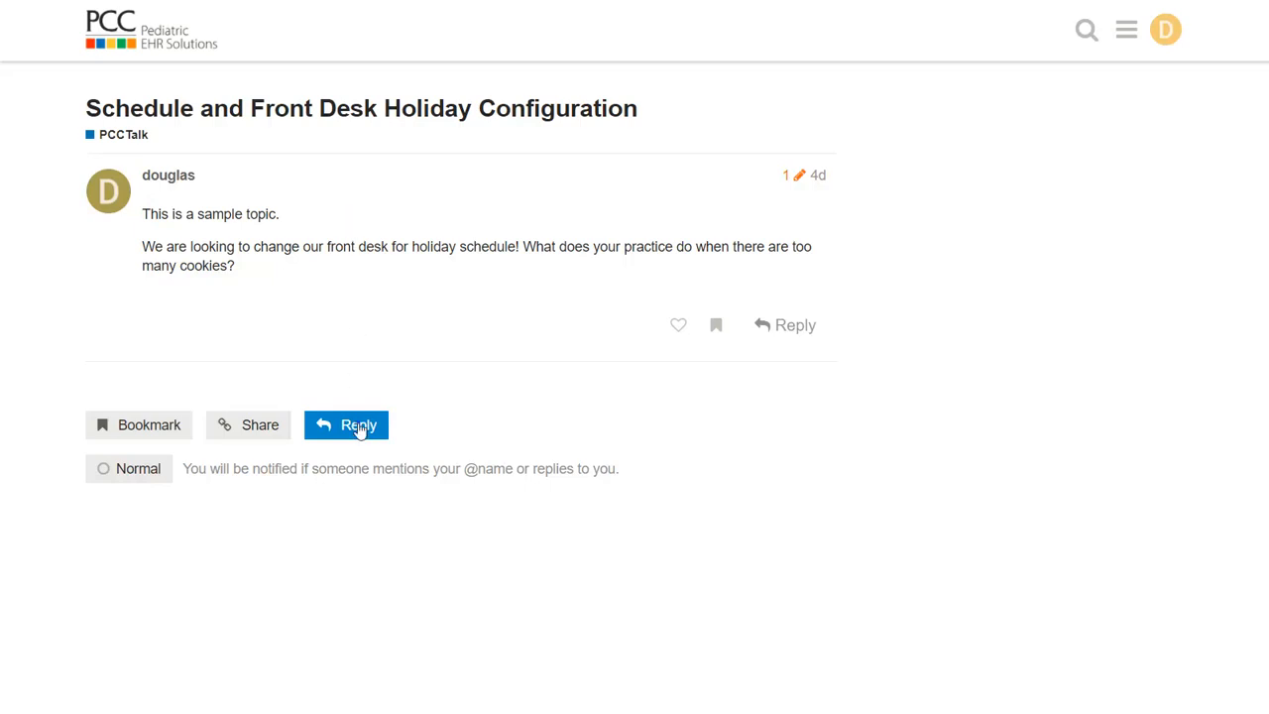
{"action": "type", "text": "We are also trying a new front desk holiday schedule. Full time off for all staff f"}
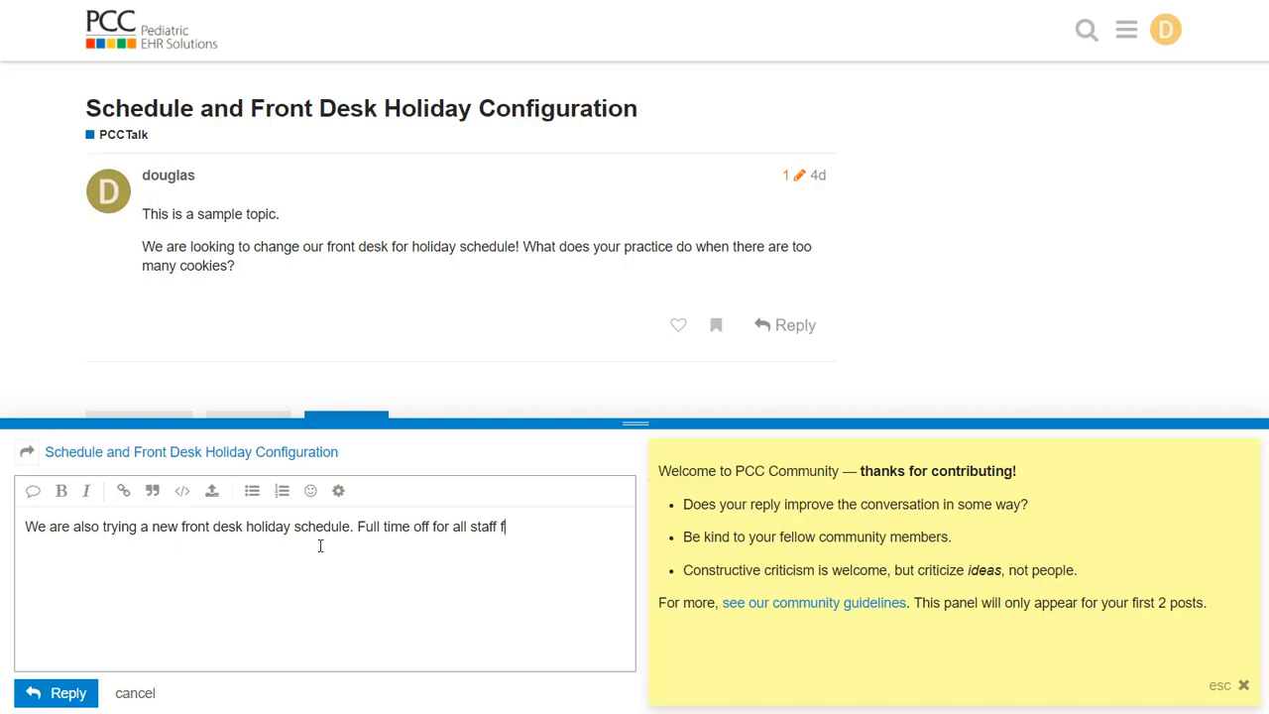
{"action": "left_click", "coordinate": [56, 694]}
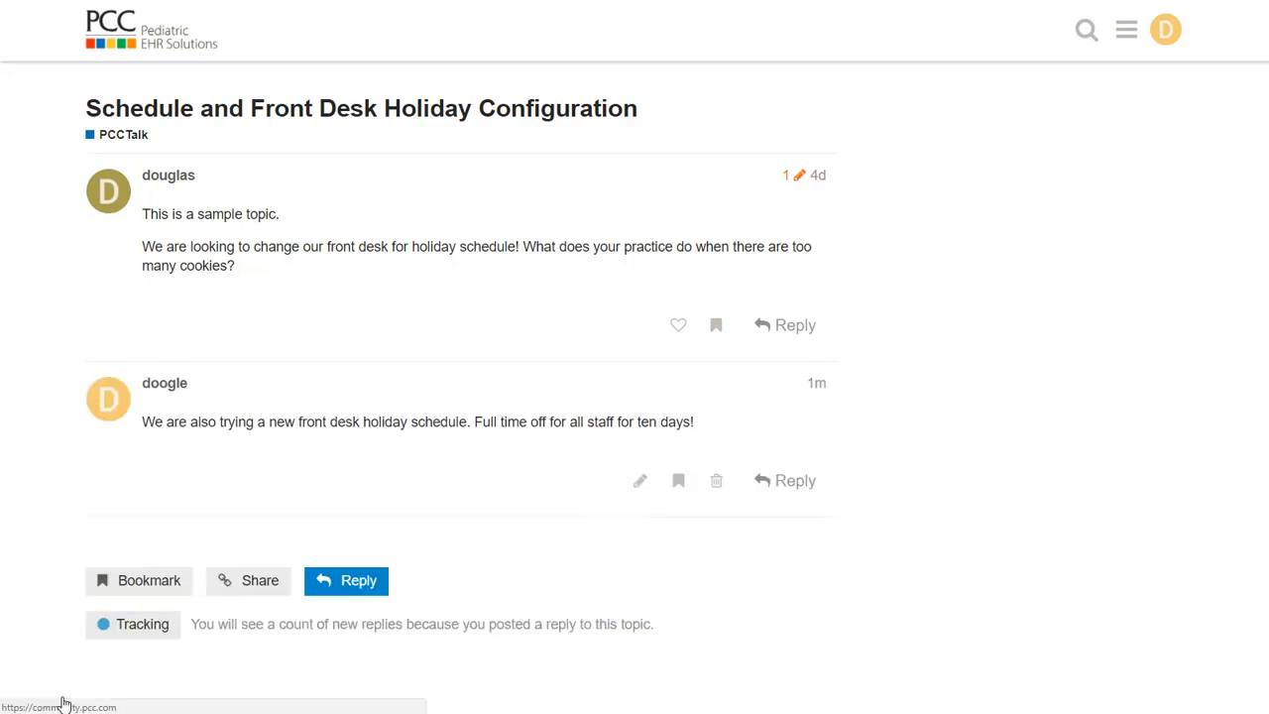
{"action": "left_click", "coordinate": [109, 30]}
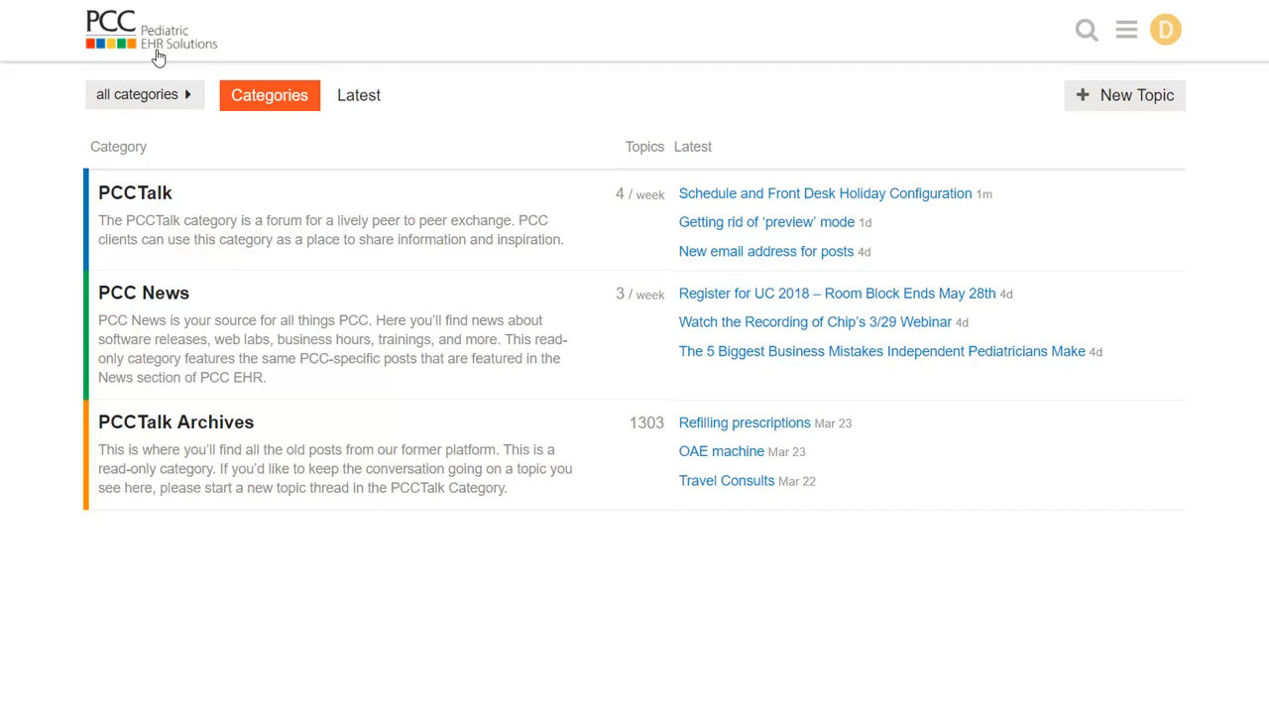
- Start a new PCCTalk topic titled 'Reserve Time for Sick Visits'
{"action": "left_click", "coordinate": [134, 192]}
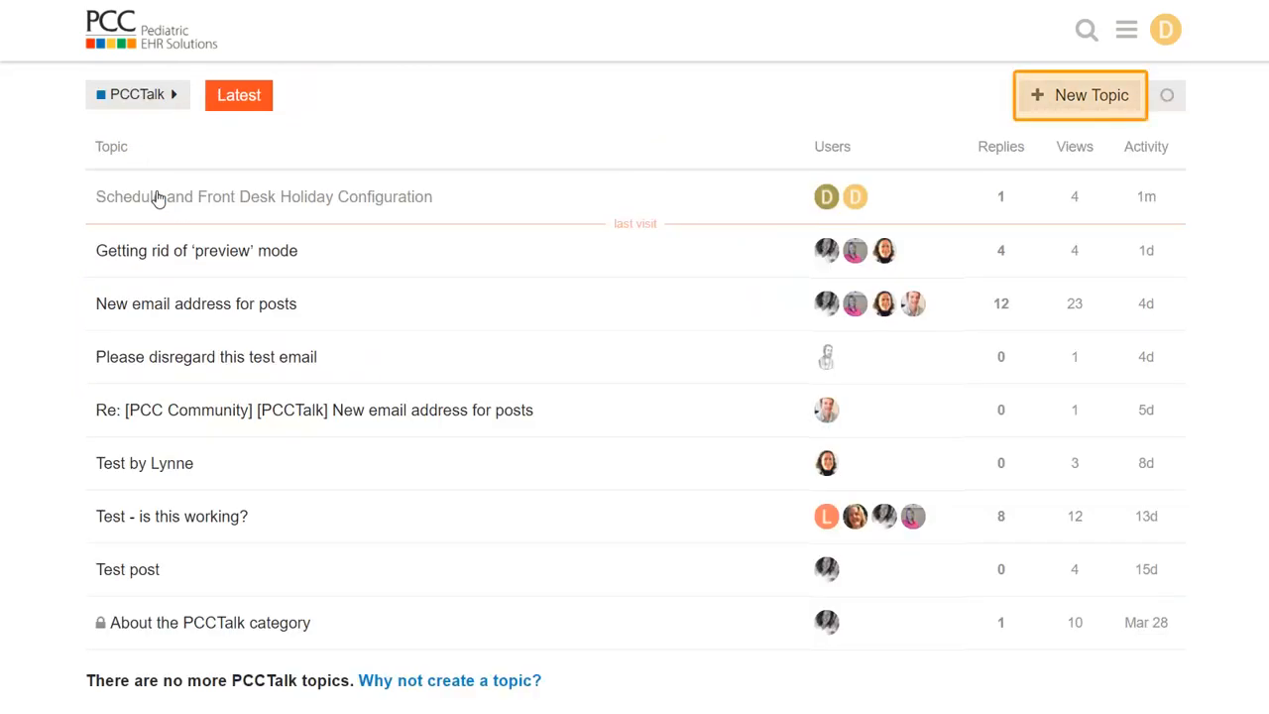
{"action": "left_click", "coordinate": [1078, 95]}
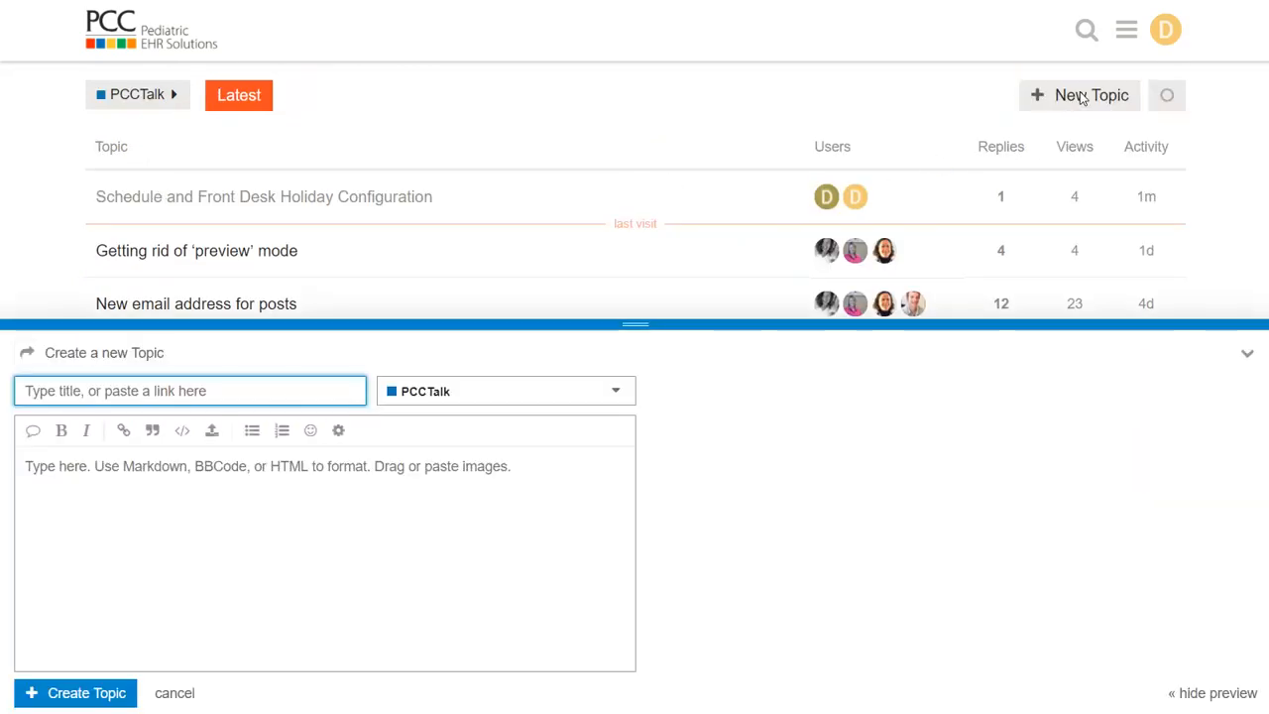
{"action": "type", "text": "Res"}
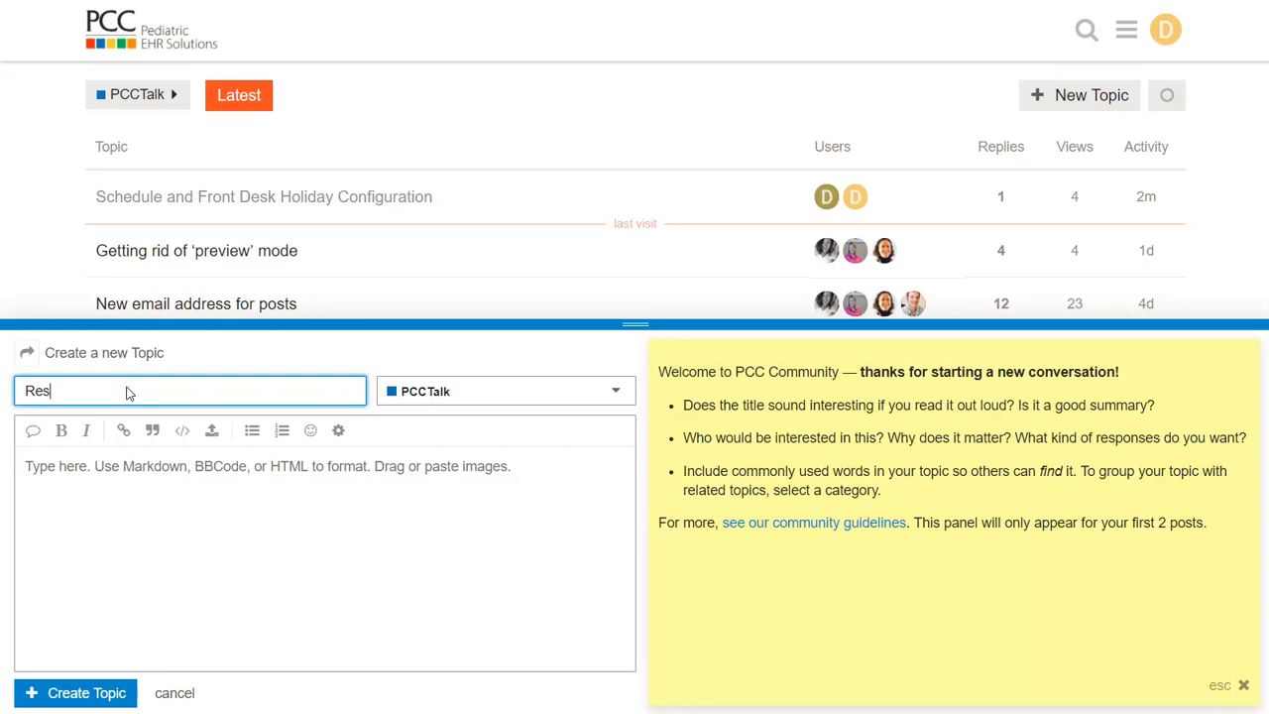
{"action": "type", "text": "Reserve Time for Sick Visits"}
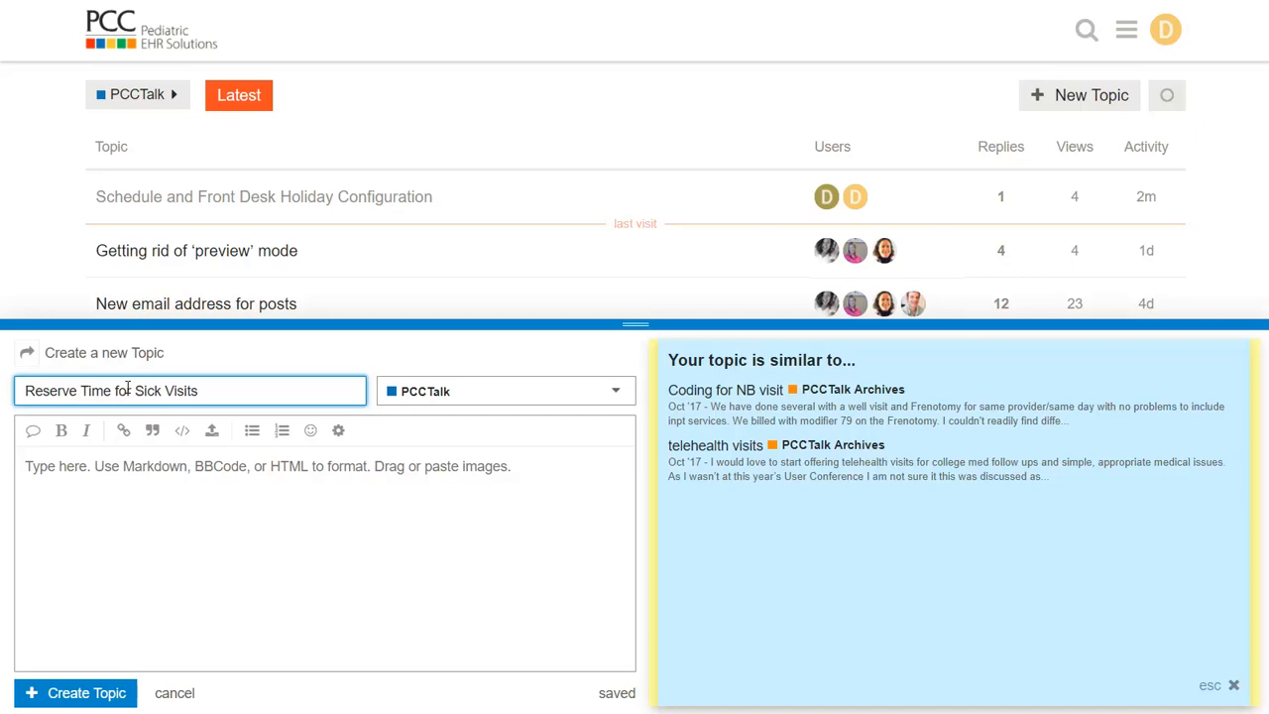
- Write the body asking how much time is saved for sick/same-day visits and create the topic
{"action": "type", "text": "How much sick time do you save for sick/same-day sick visits for each doctor?"}
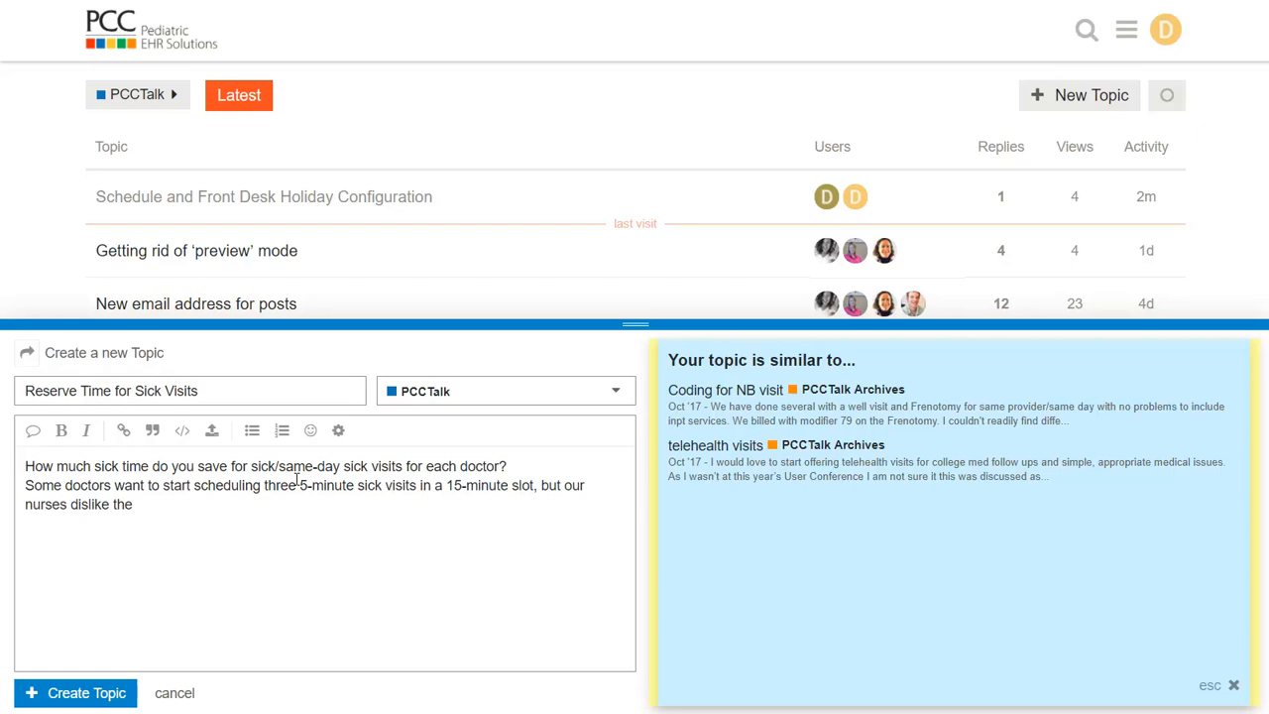
{"action": "type", "text": "idea... Suggestions?"}
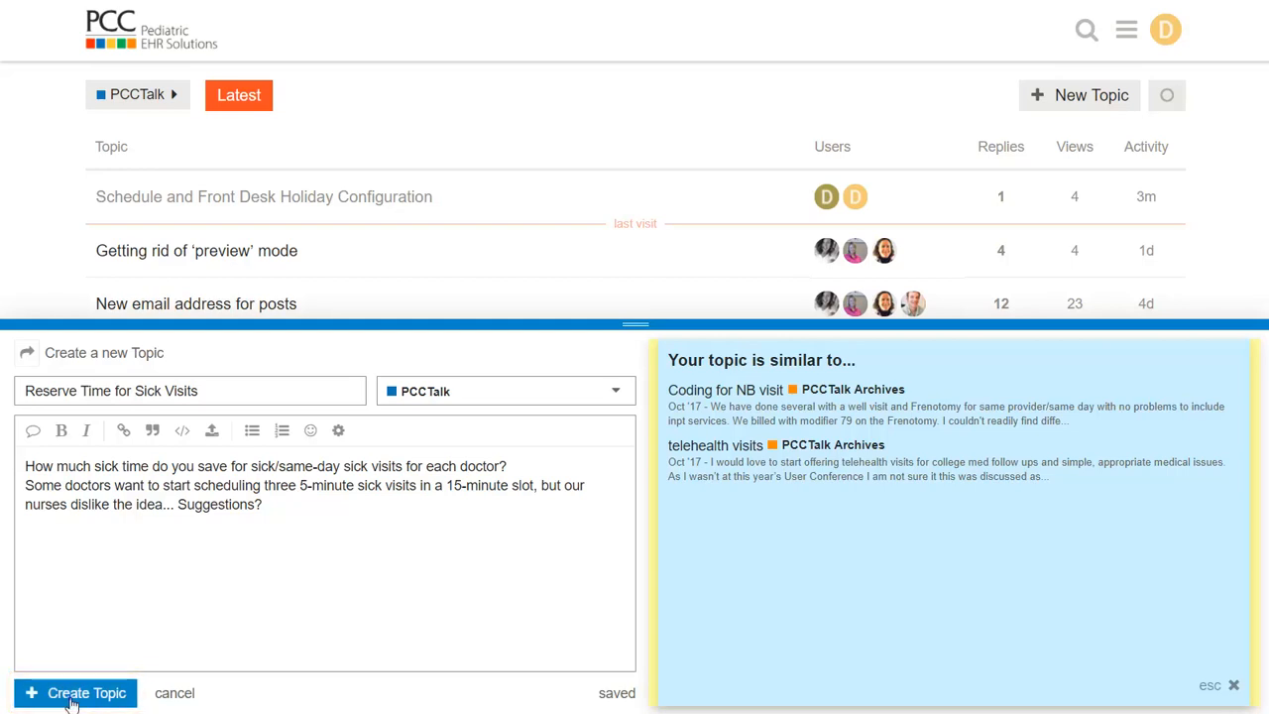
{"action": "left_click", "coordinate": [79, 692]}
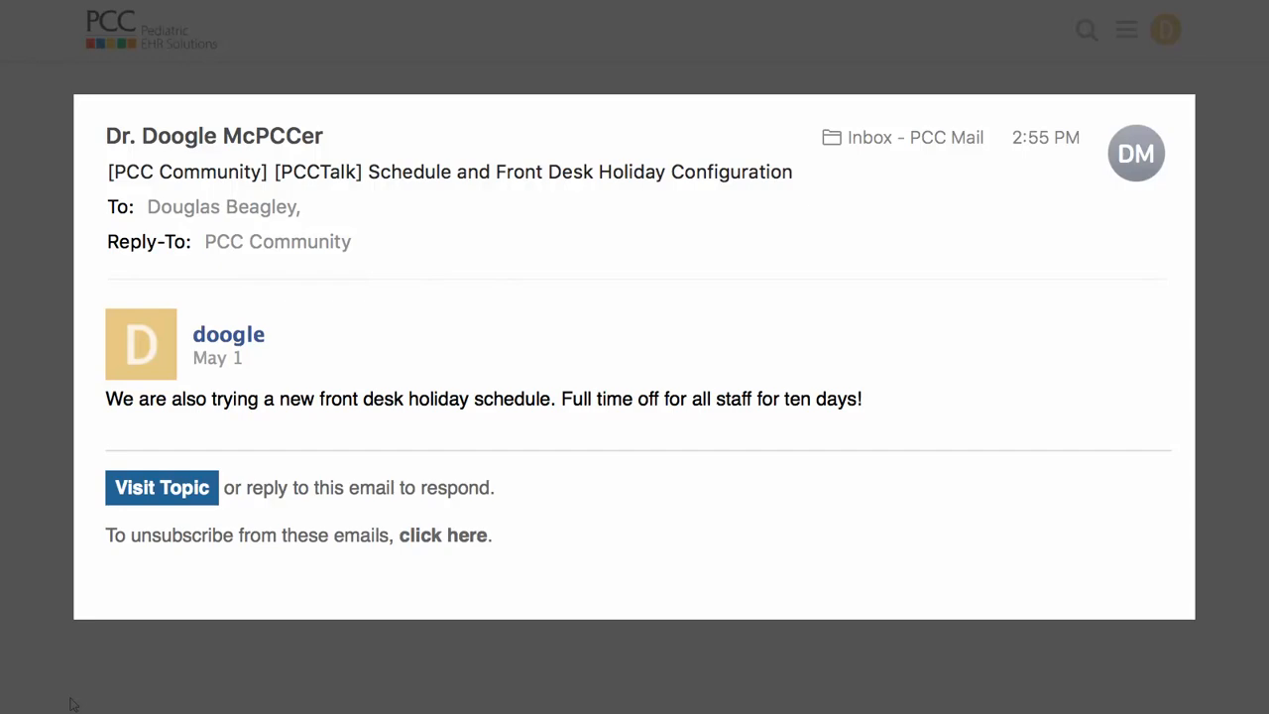
- View the published Reserve Time for Sick Visits topic in the activity summary email
{"action": "left_click", "coordinate": [160, 488]}
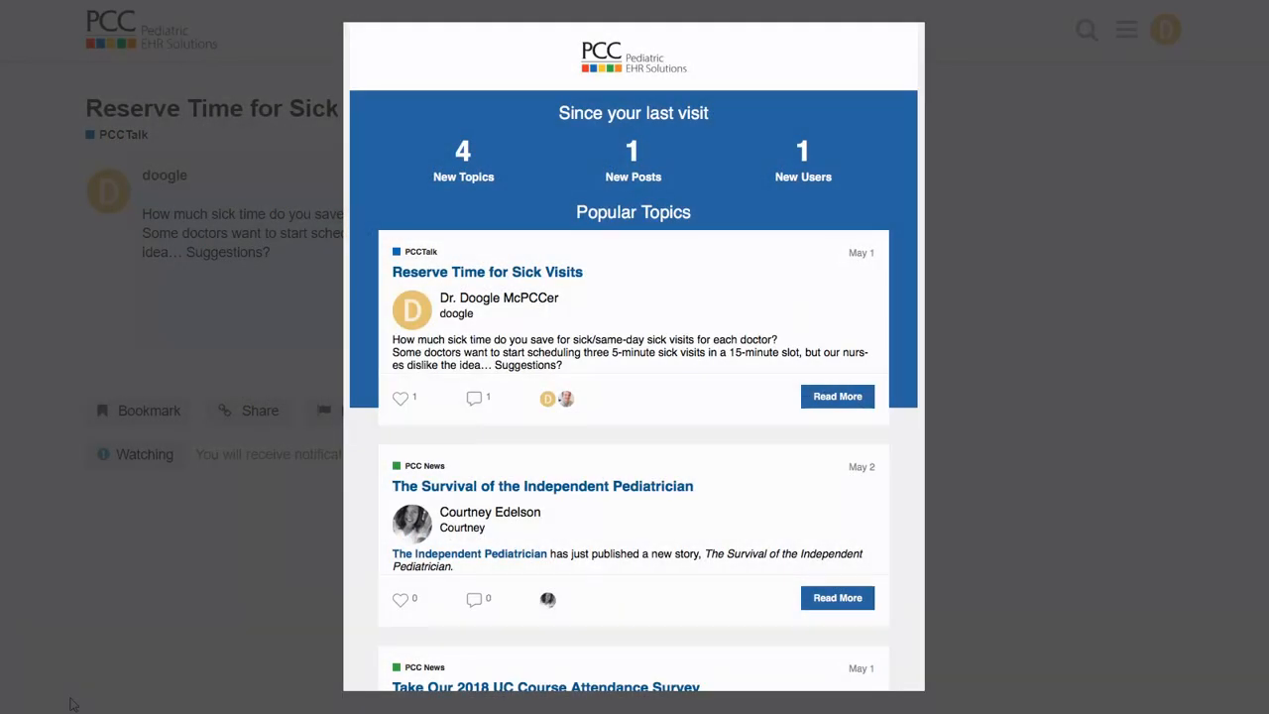